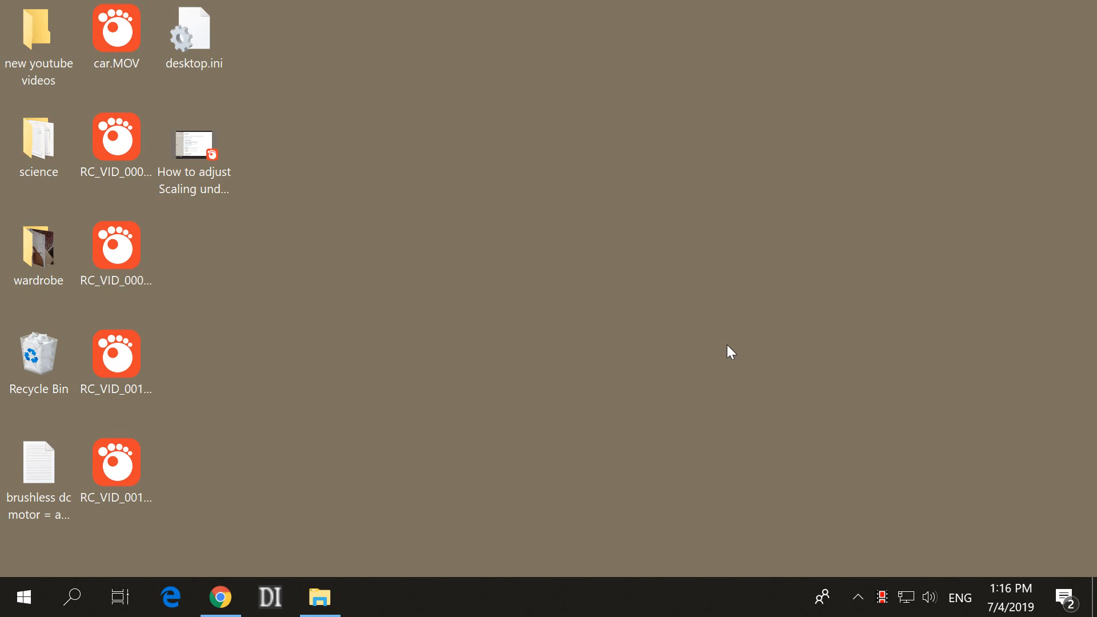
mouse_move(517, 344)
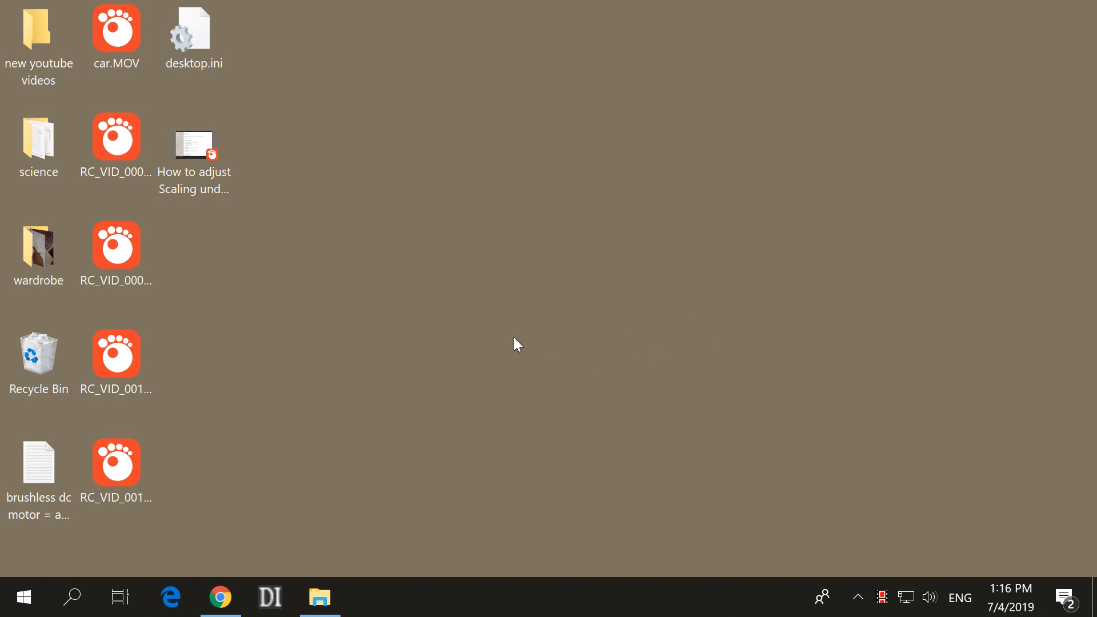
Select and deselect a desktop video icon, then open the desktop right-click menu.
left_click(116, 467)
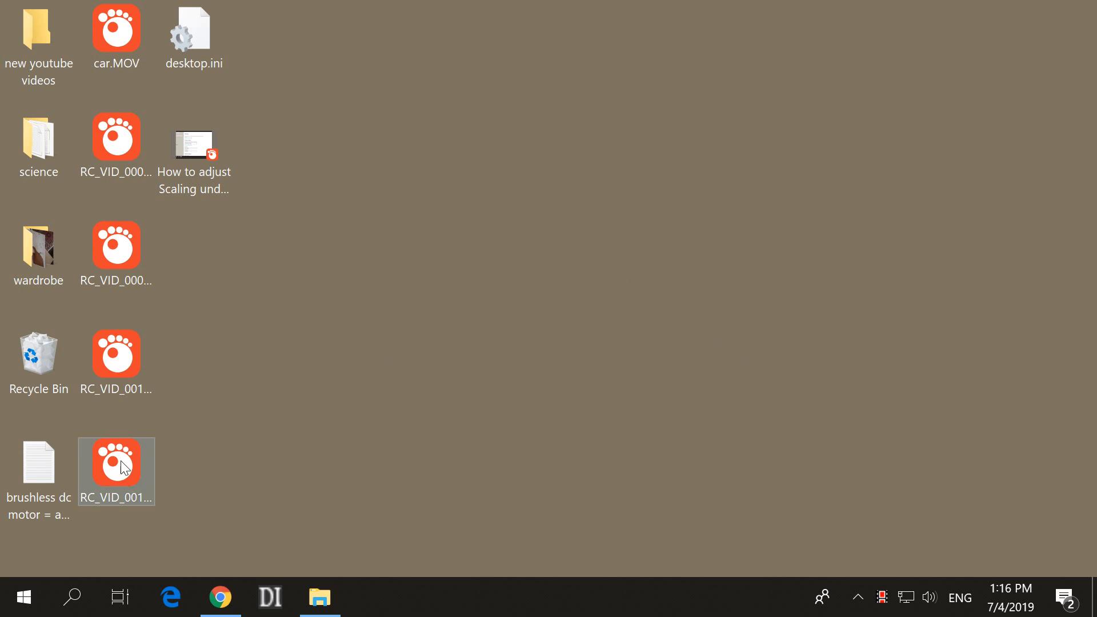
mouse_move(107, 460)
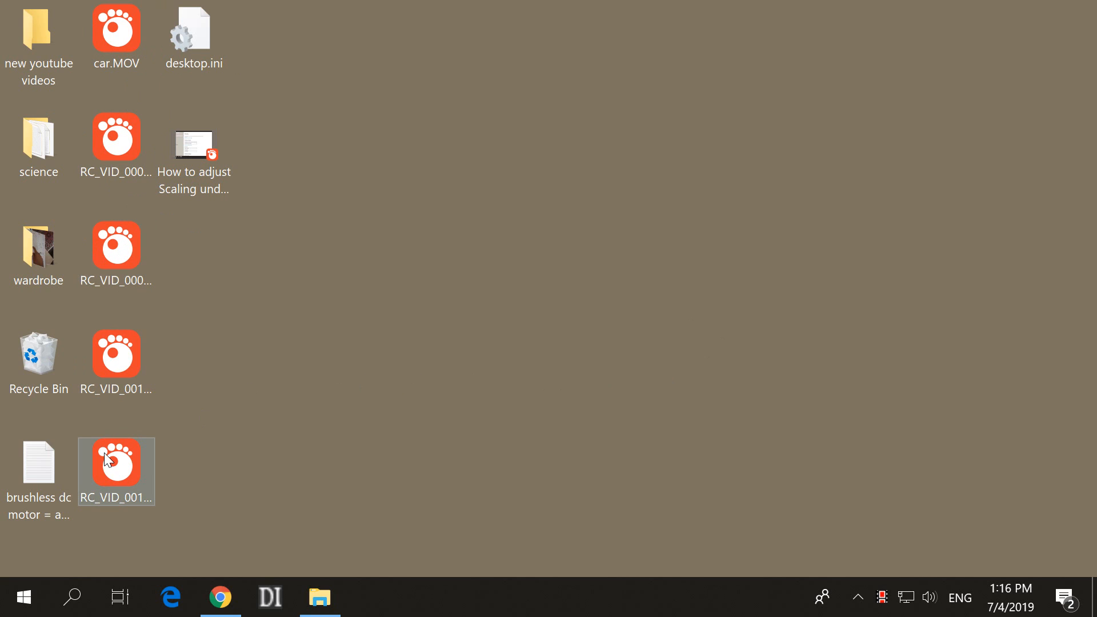
left_click(305, 370)
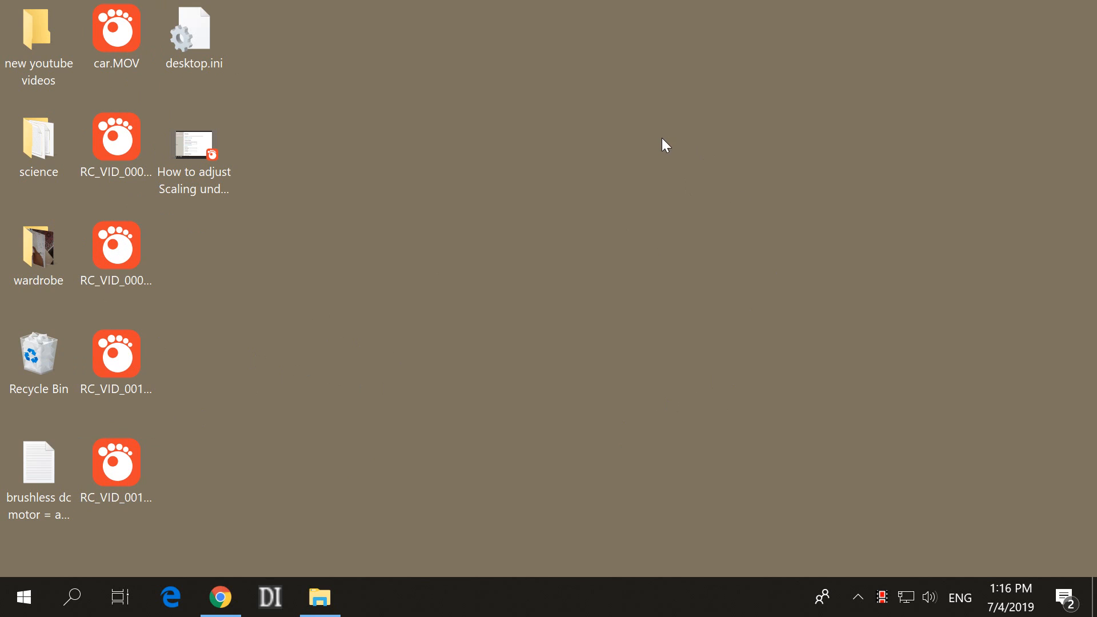
right_click(665, 146)
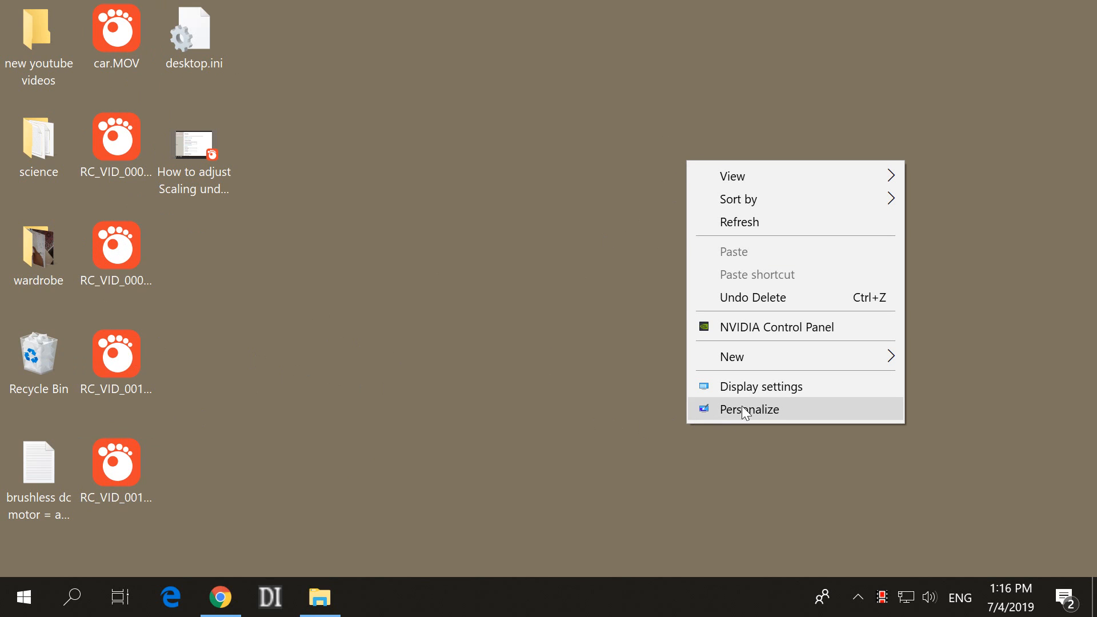
mouse_move(762, 386)
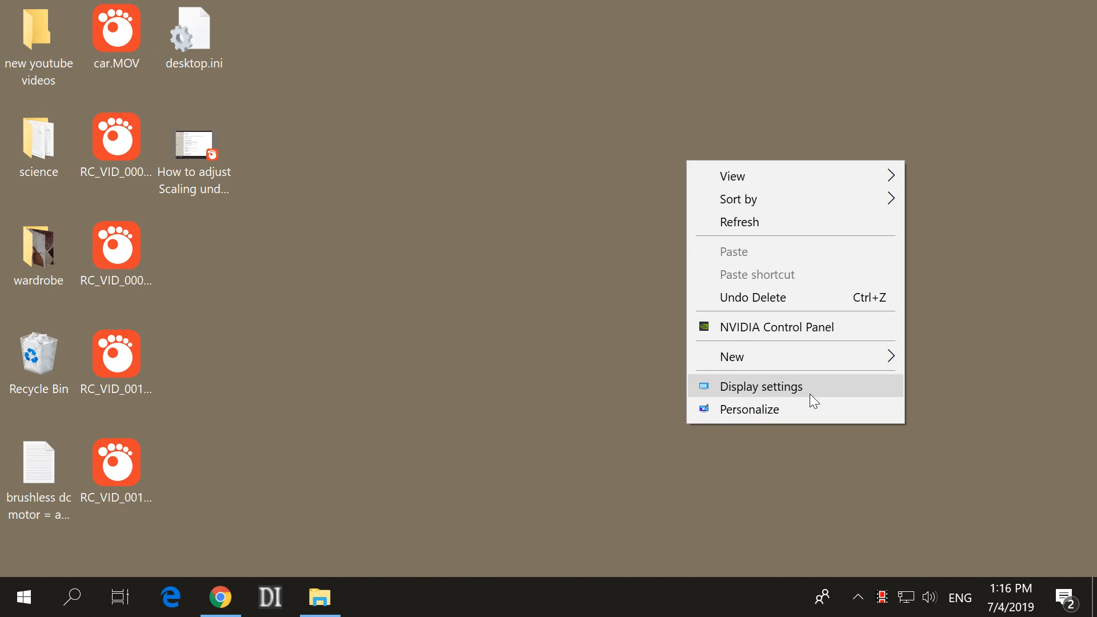
Open Display settings and expand the scaling dropdown, currently at 175%.
left_click(761, 386)
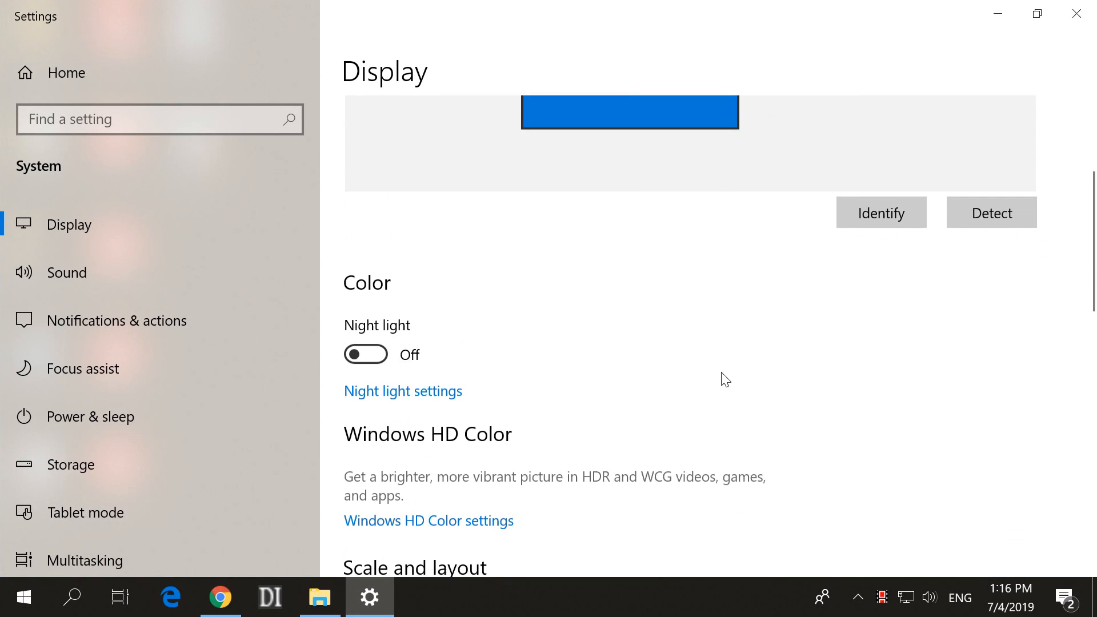
scroll("down", 3)
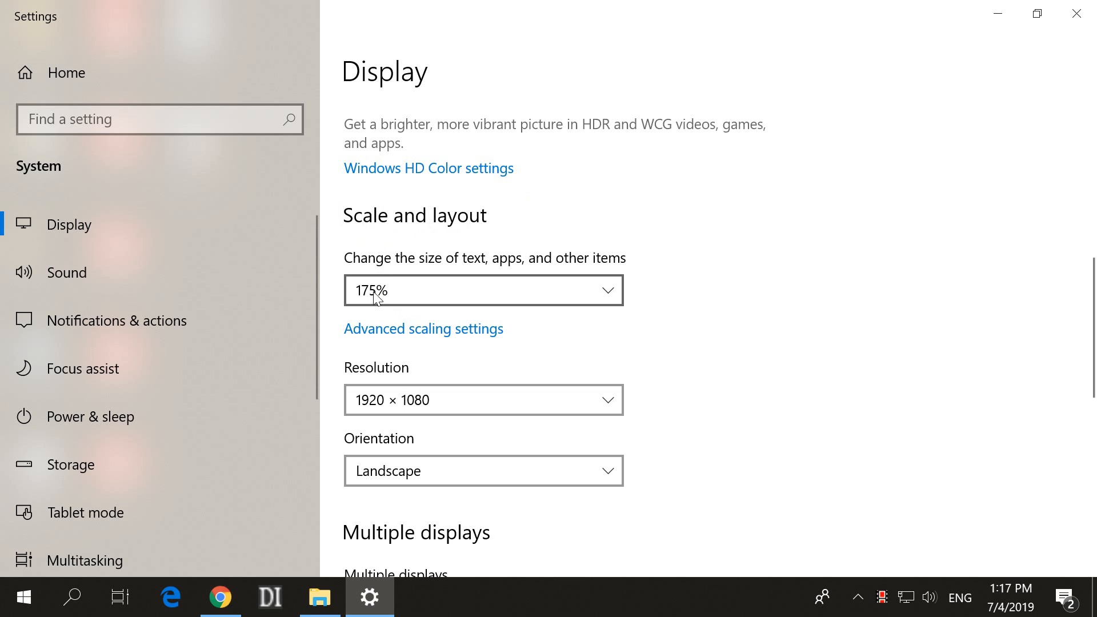
left_click(483, 290)
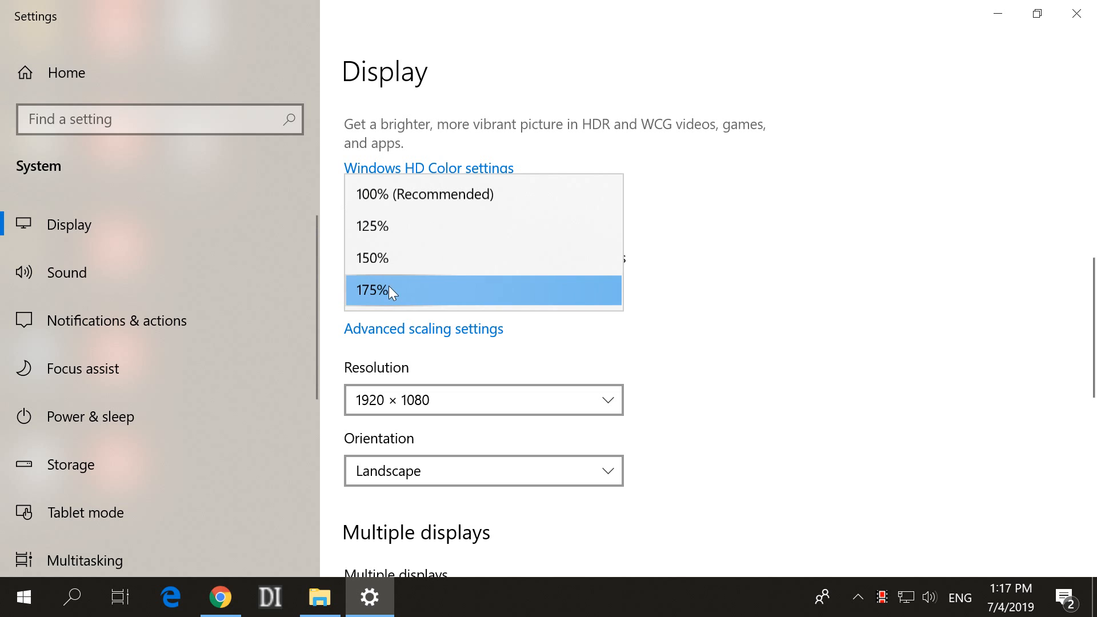
mouse_move(383, 305)
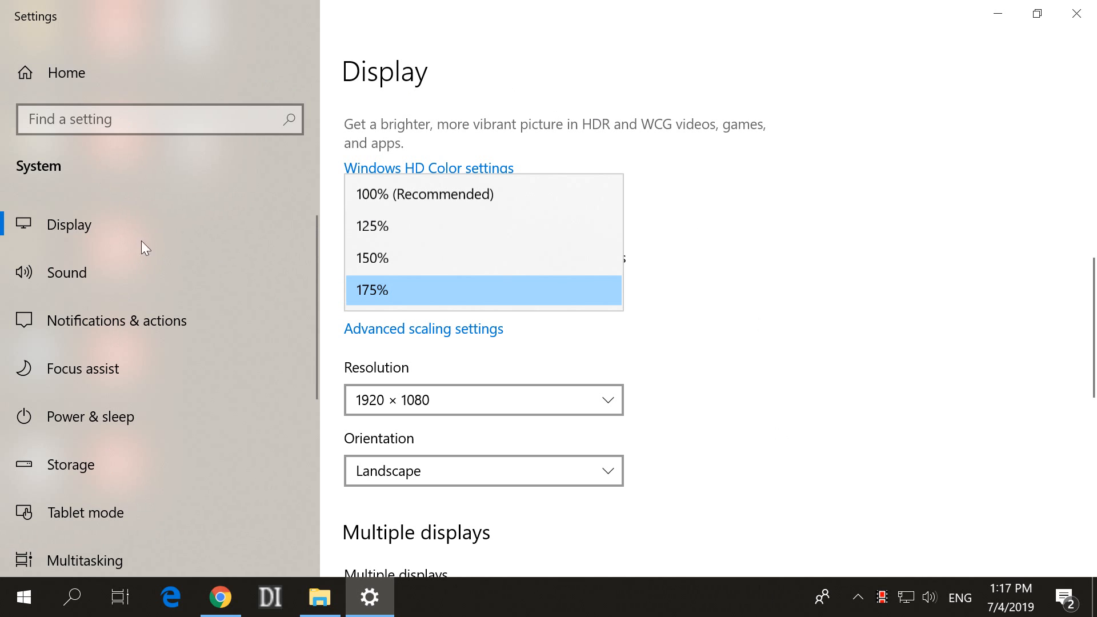
mouse_move(96, 328)
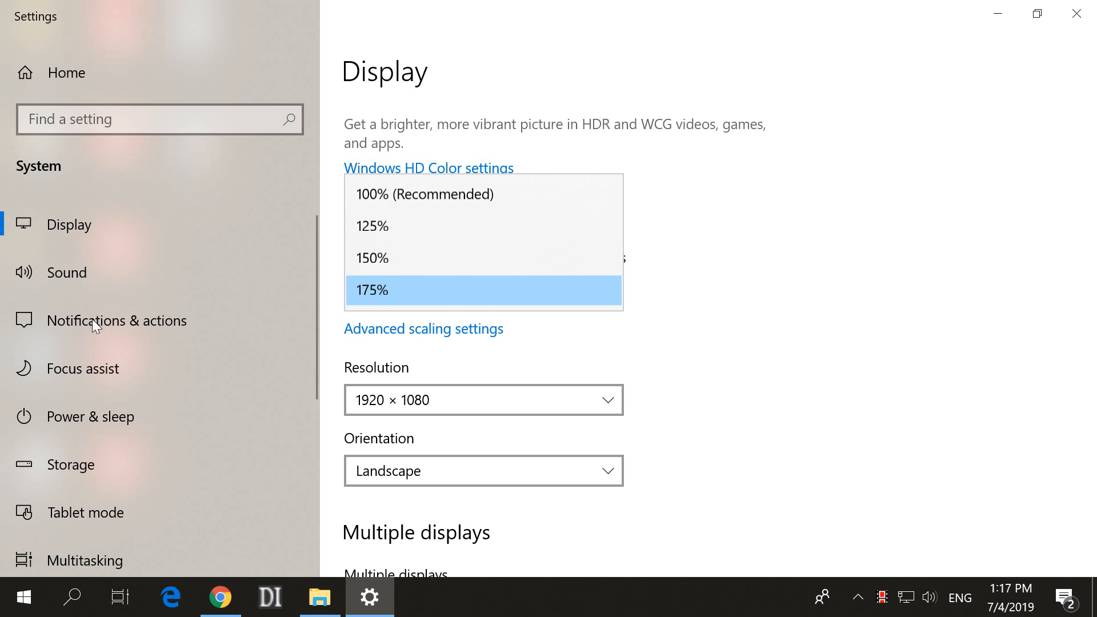
mouse_move(417, 258)
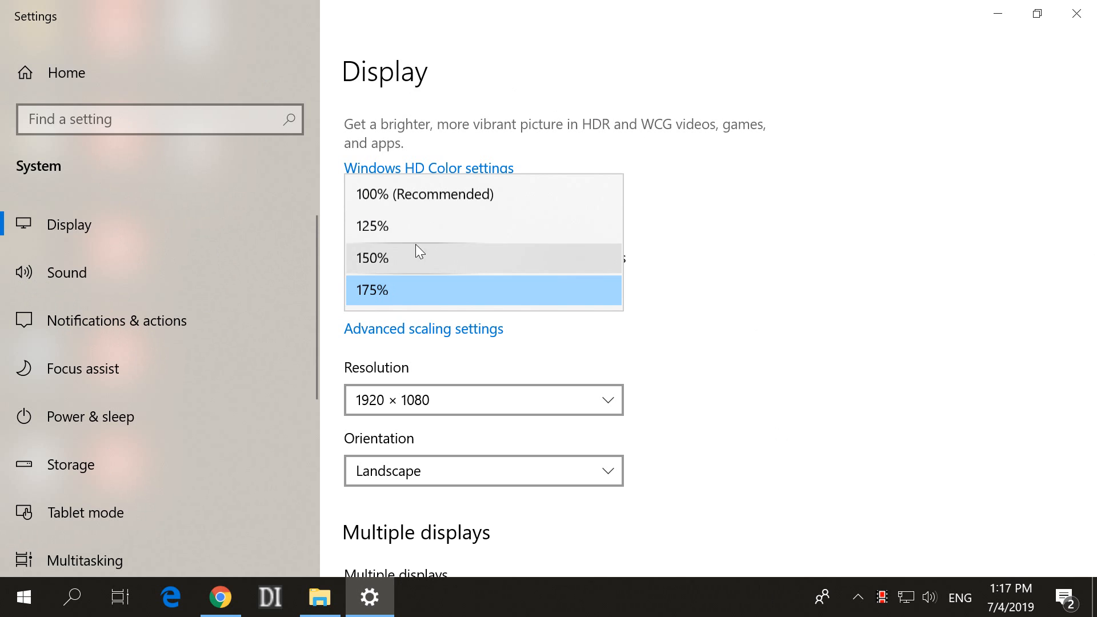
mouse_move(77, 257)
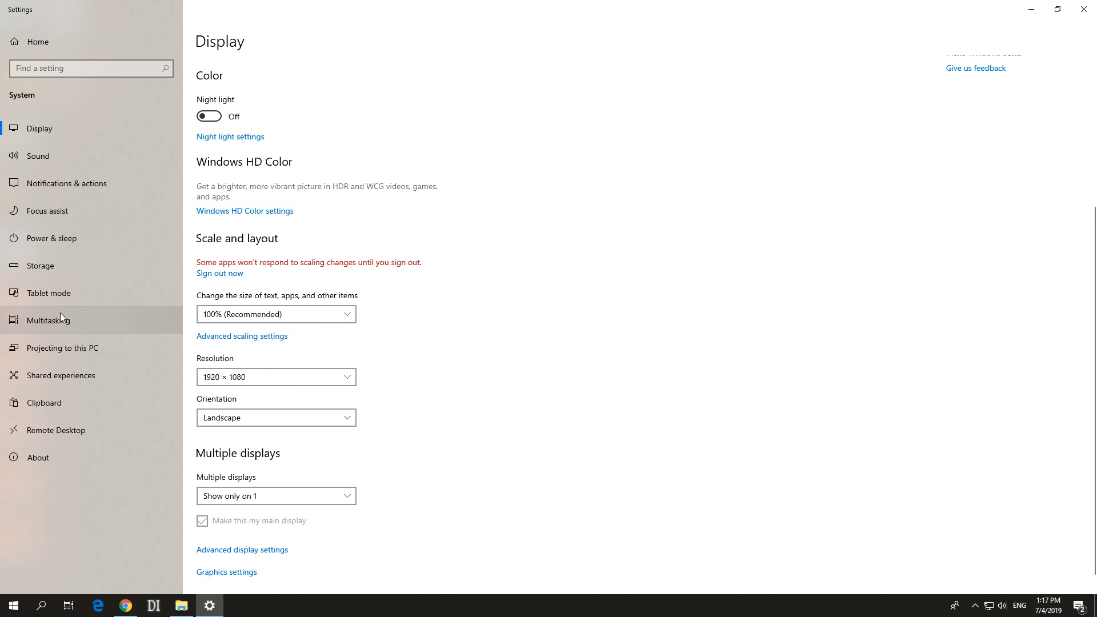
mouse_move(283, 378)
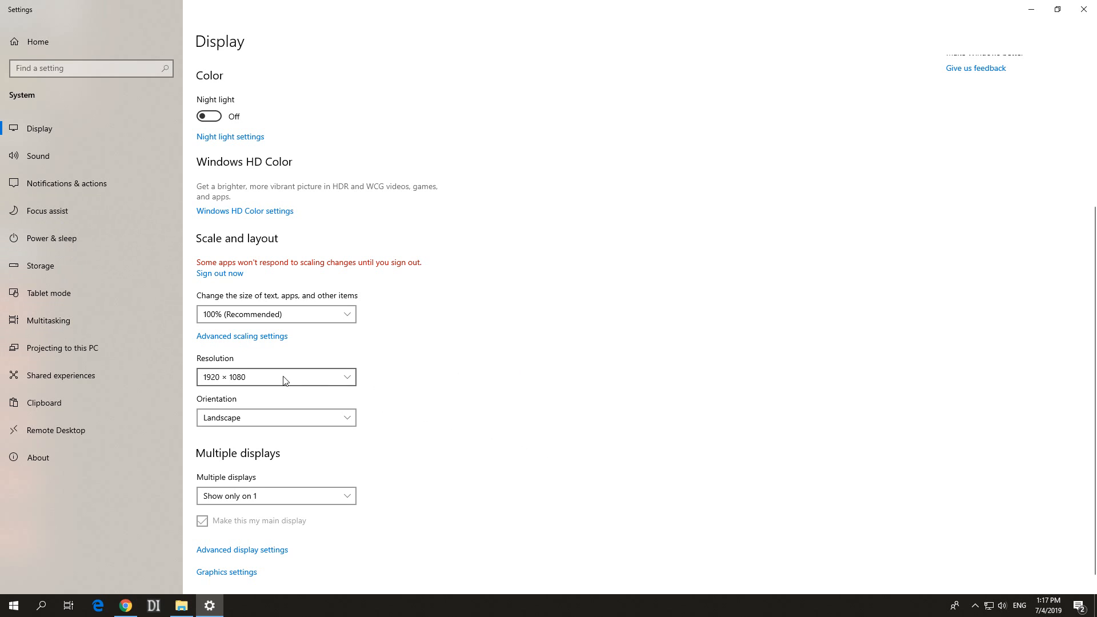
mouse_move(222, 366)
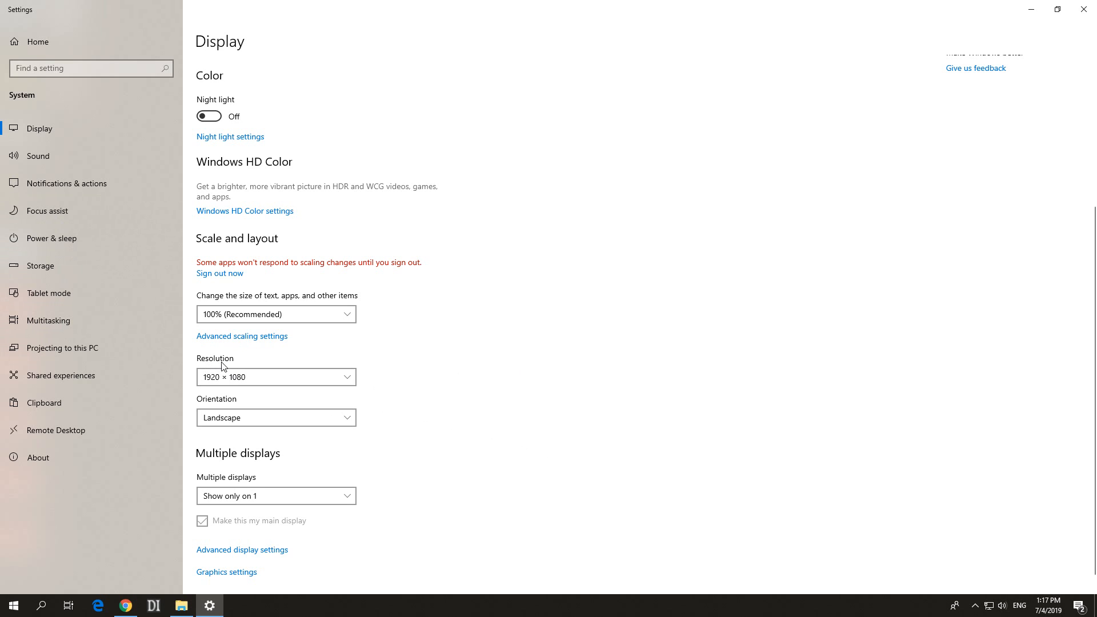
Keep resolution at 1920 × 1080 and change scaling from 175% to 100% (Recommended).
left_click(275, 377)
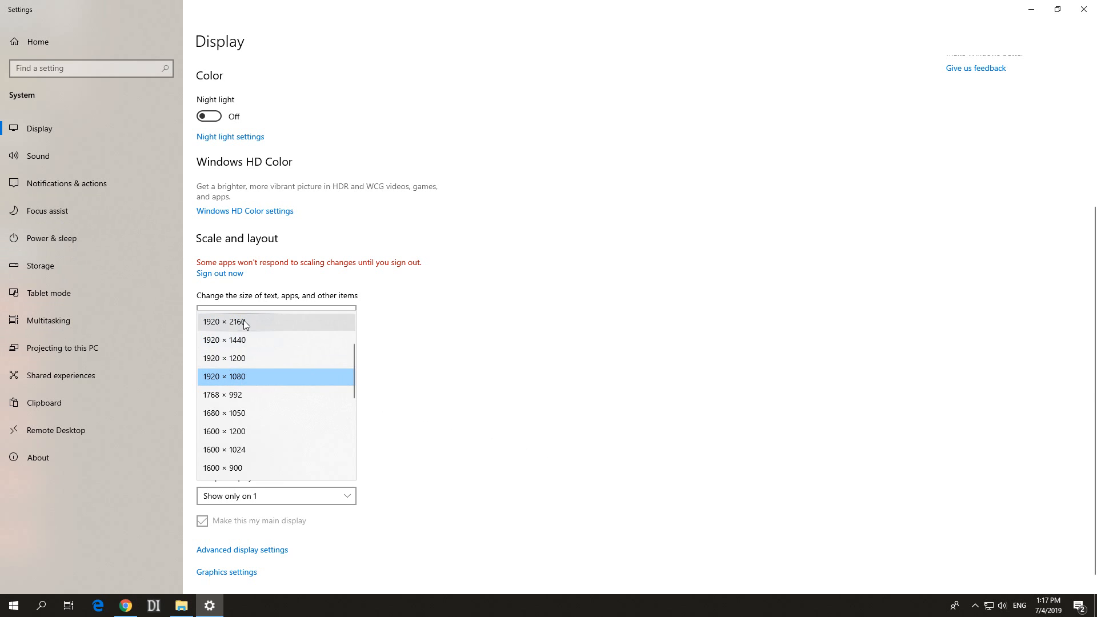
mouse_move(451, 443)
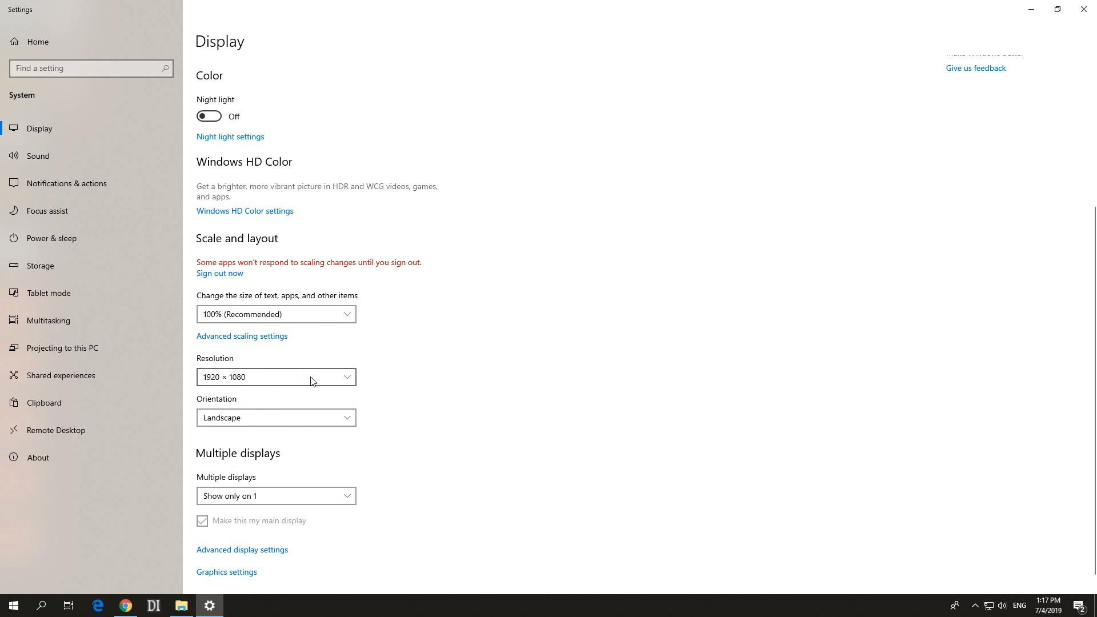
left_click(275, 314)
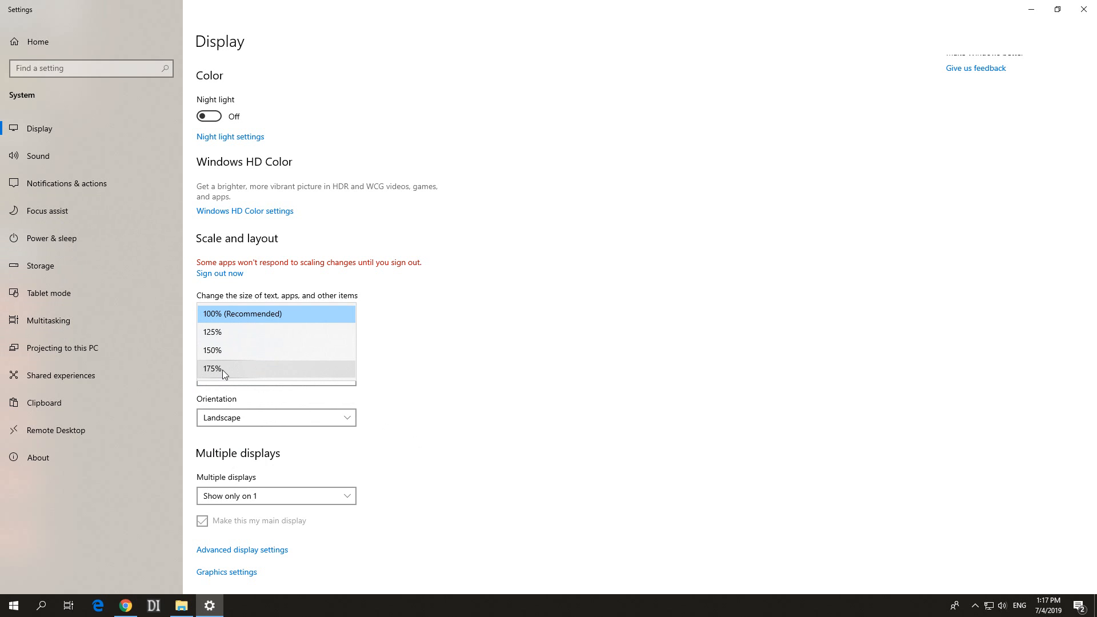
left_click(212, 369)
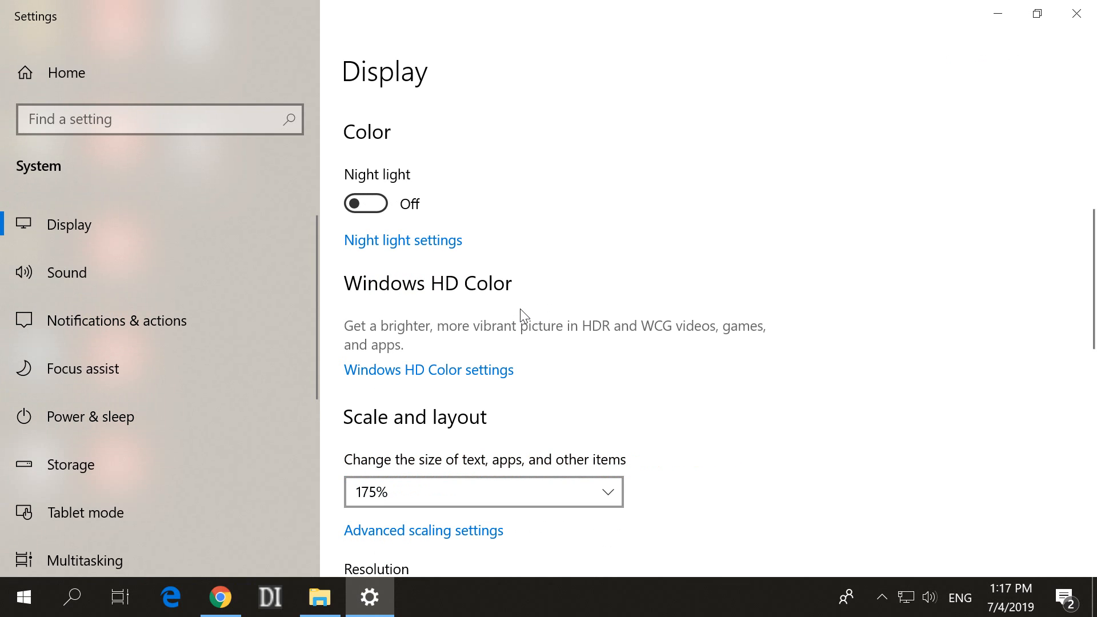
left_click(482, 492)
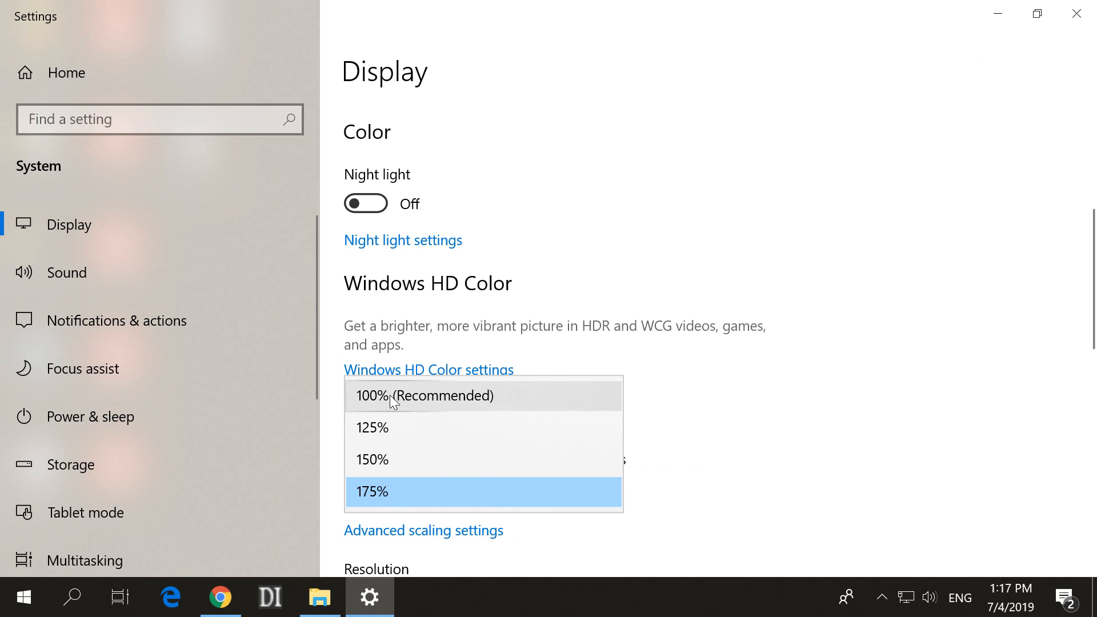
left_click(425, 396)
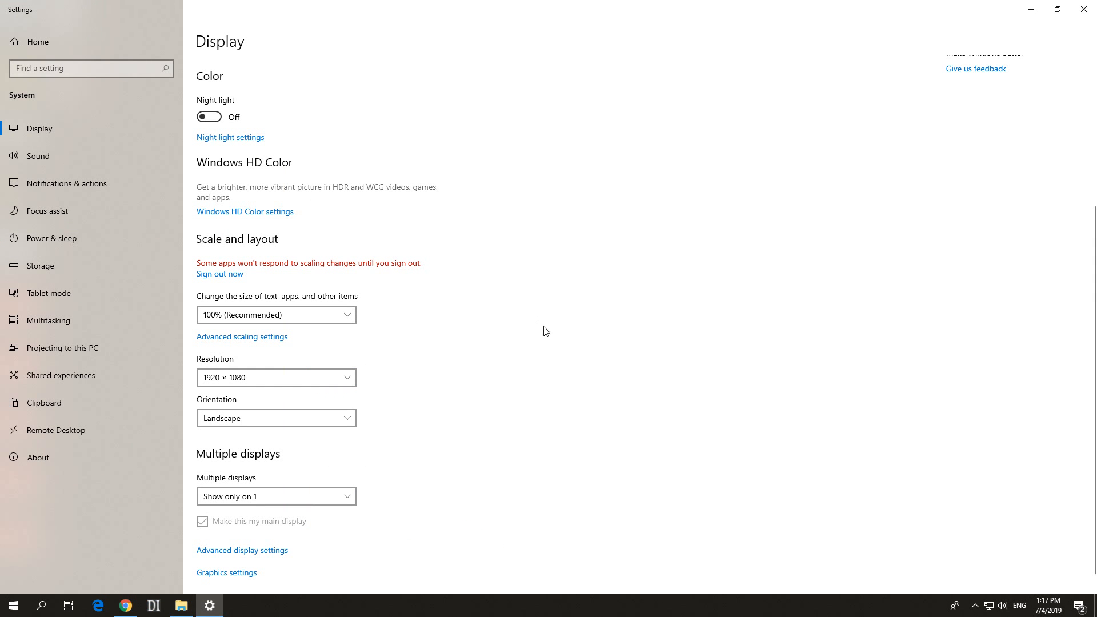
mouse_move(300, 305)
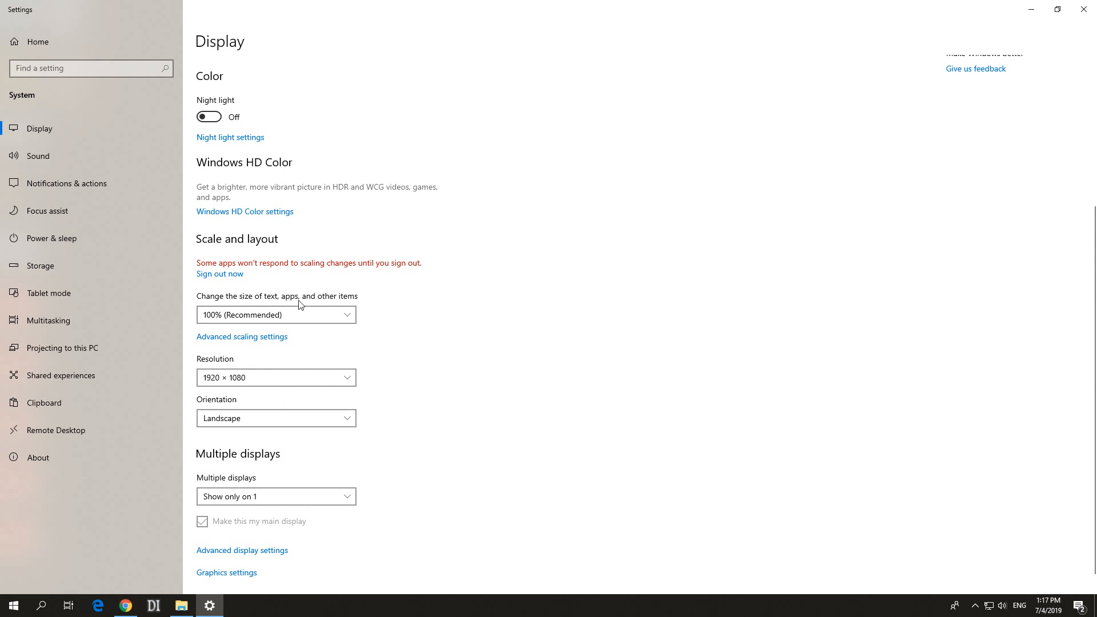
mouse_move(249, 274)
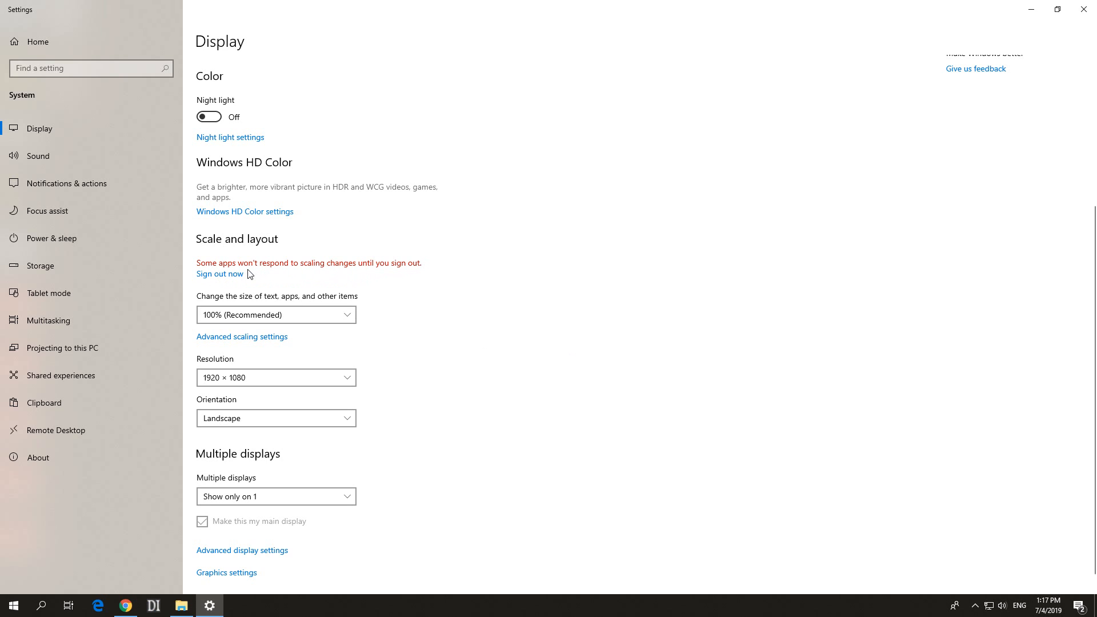
mouse_move(324, 274)
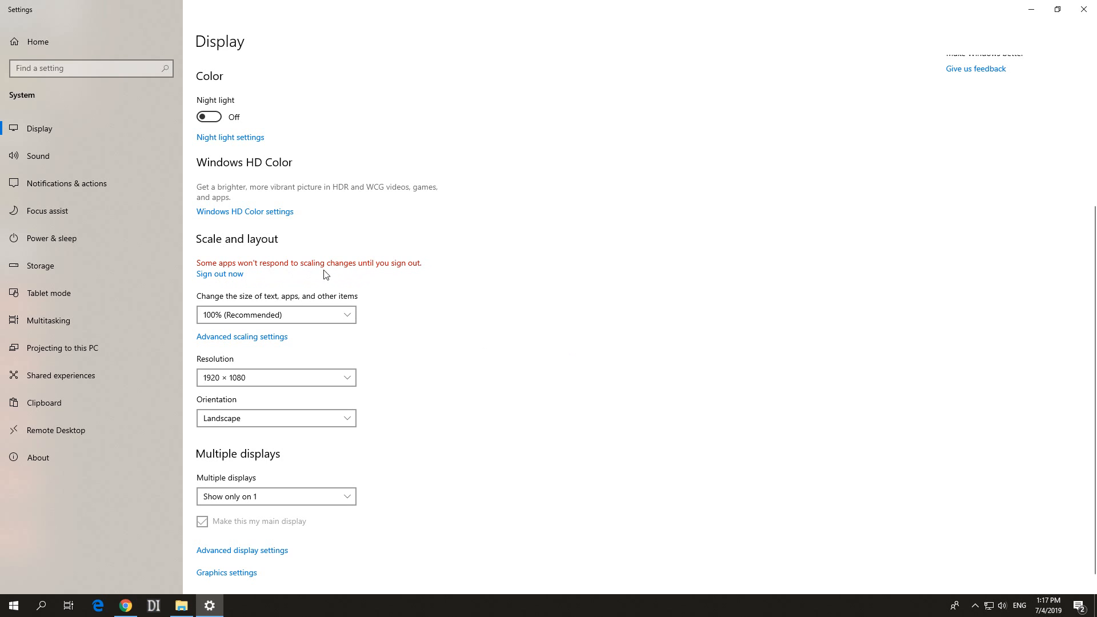
mouse_move(16, 594)
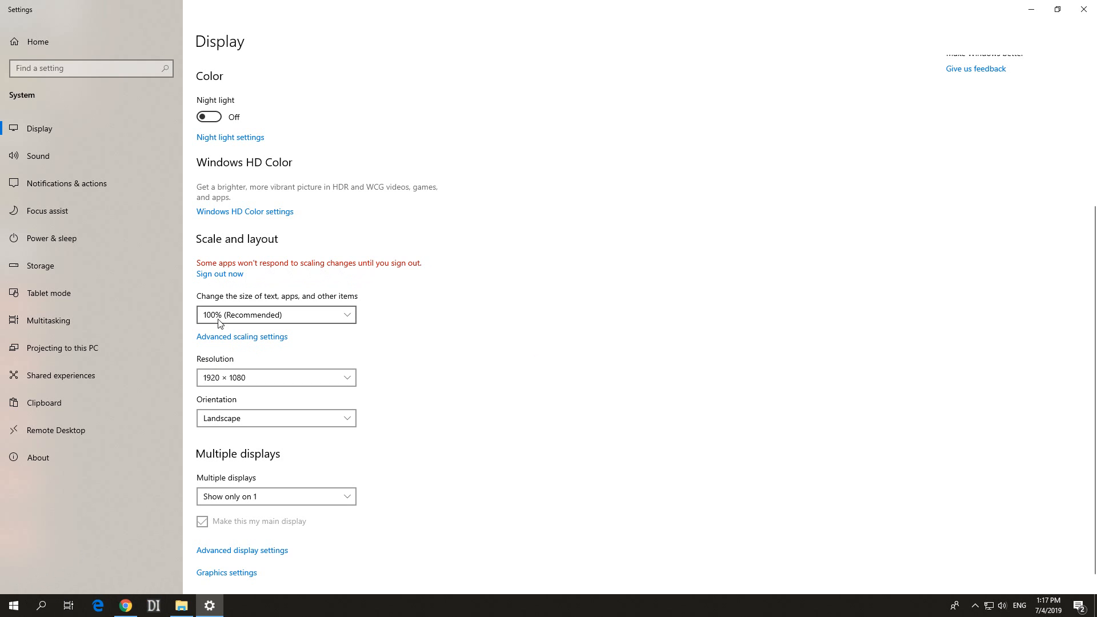
mouse_move(233, 280)
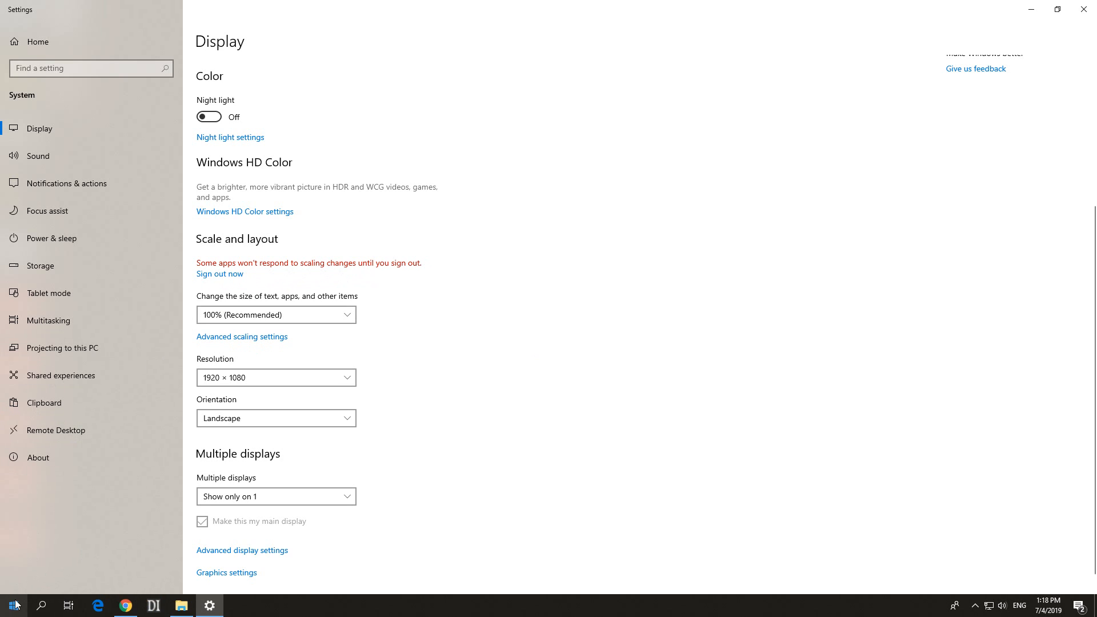
Right-click the Start button to open the power-user menu for signing out.
right_click(10, 605)
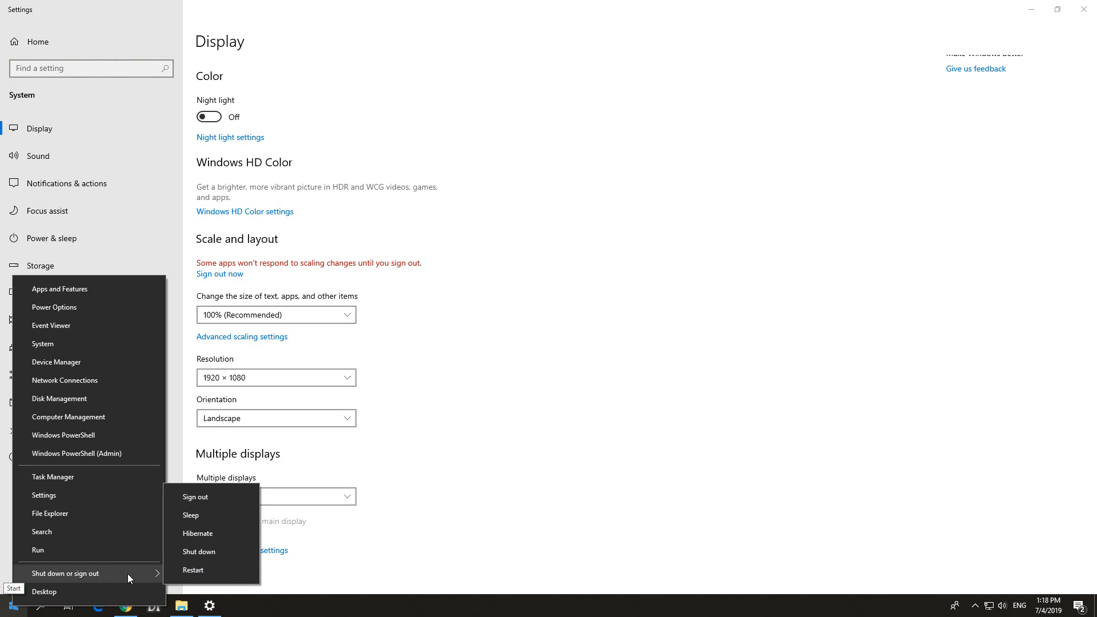
mouse_move(194, 496)
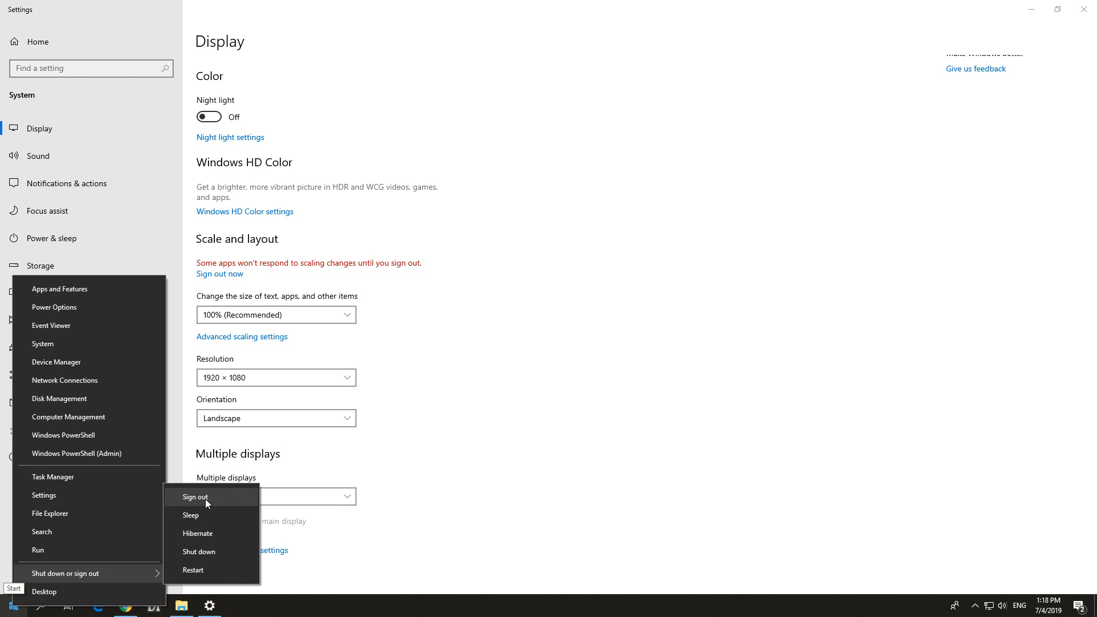
mouse_move(202, 512)
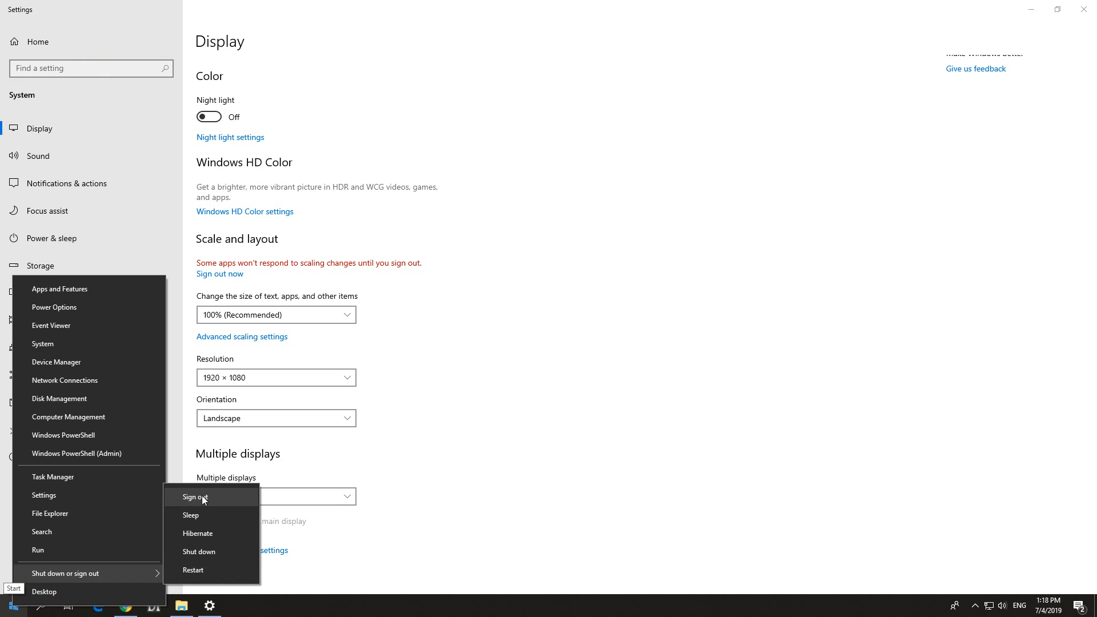
mouse_move(212, 504)
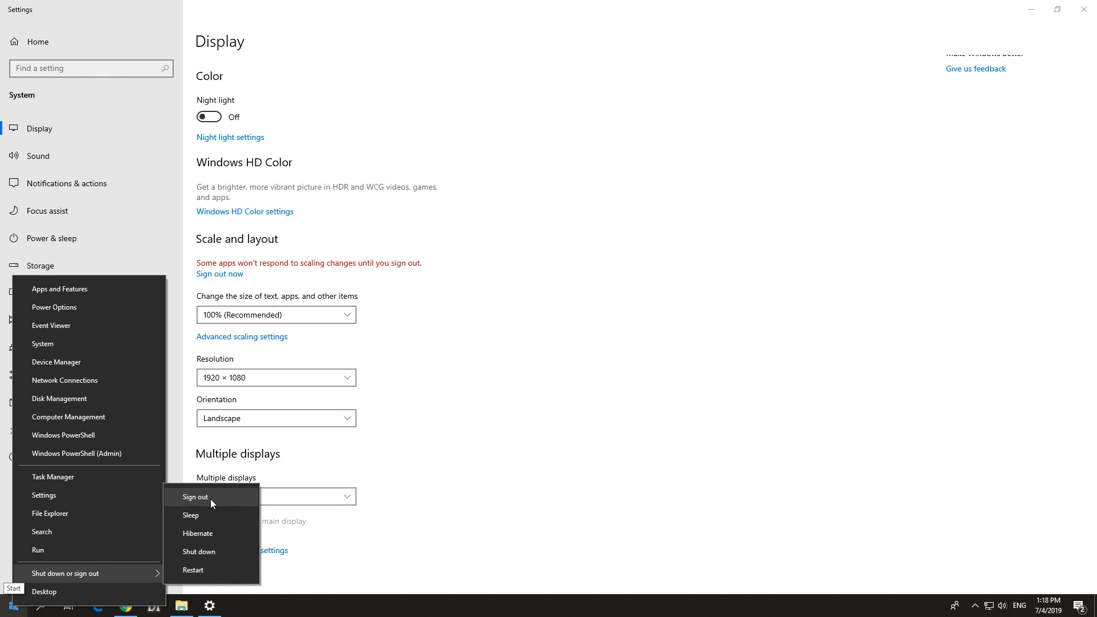